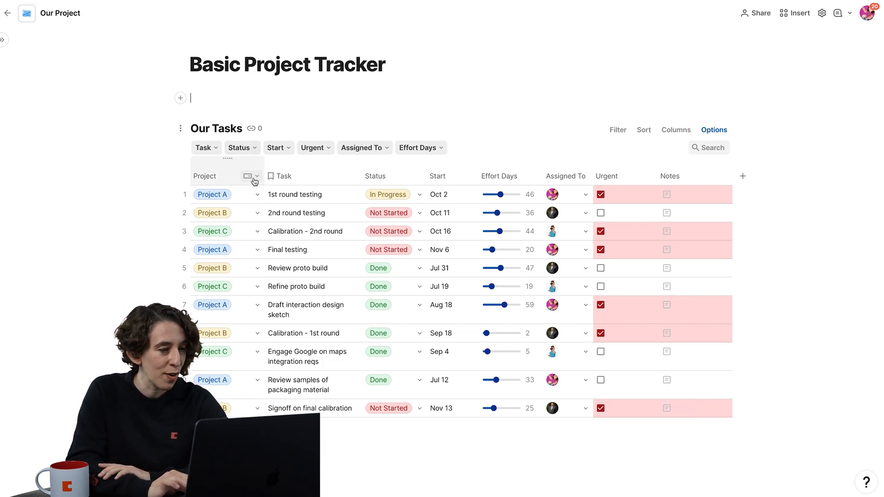
- Group the Our Tasks table by its Project column
left_click(253, 176)
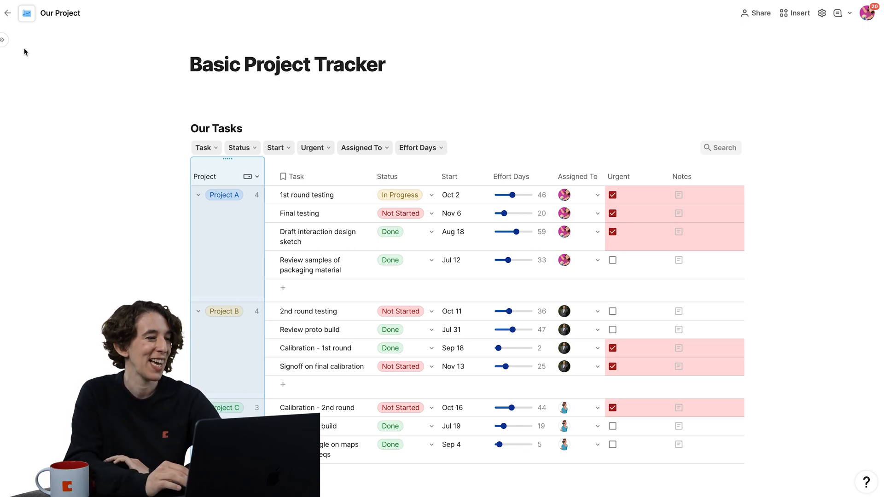
- Create an Urgent Tasks page containing a linked view of the Our Tasks table
left_click(5, 40)
type("Urgent Tasks")
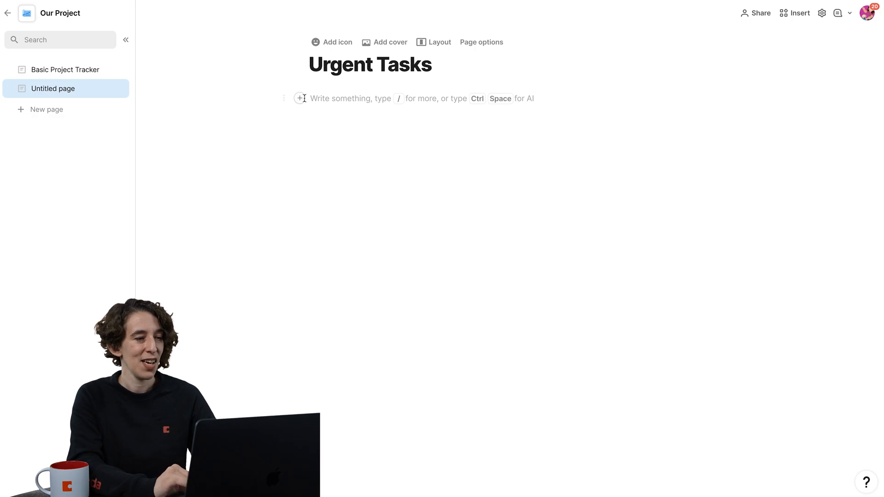
type("/ta")
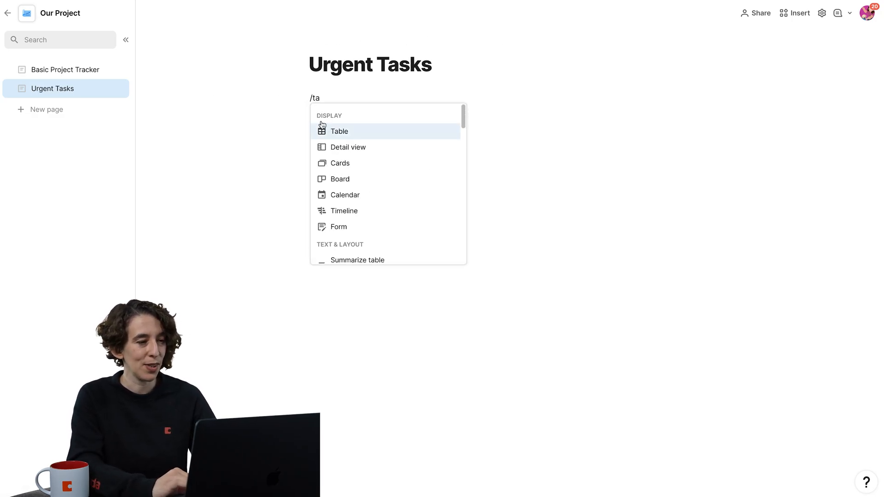
left_click(339, 131)
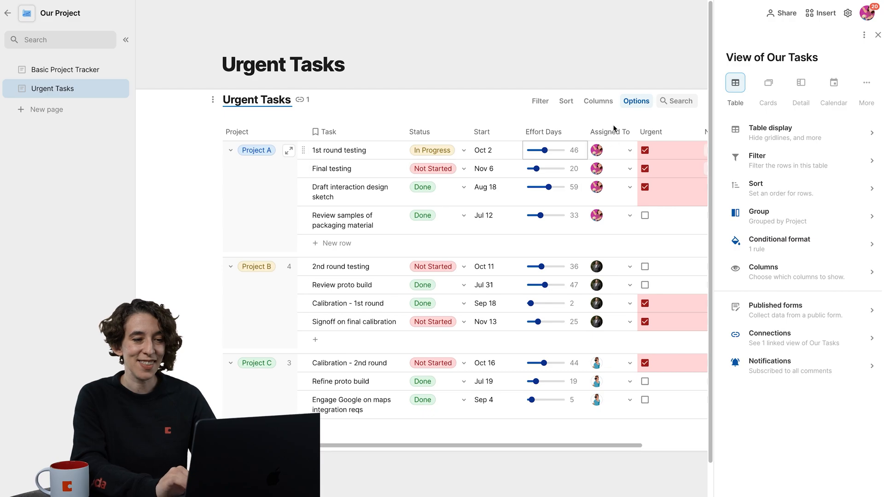
mouse_move(545, 103)
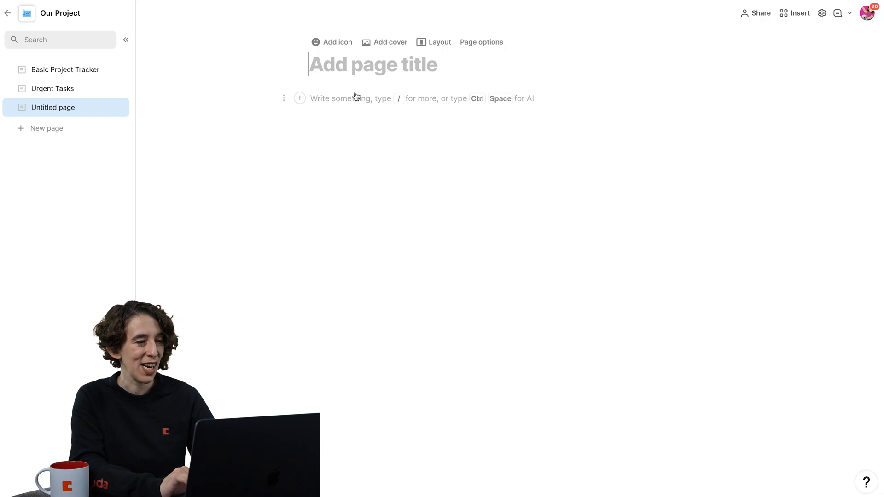
- Title the page My Tasks and insert a linked view of Our Tasks
type("My Tasks")
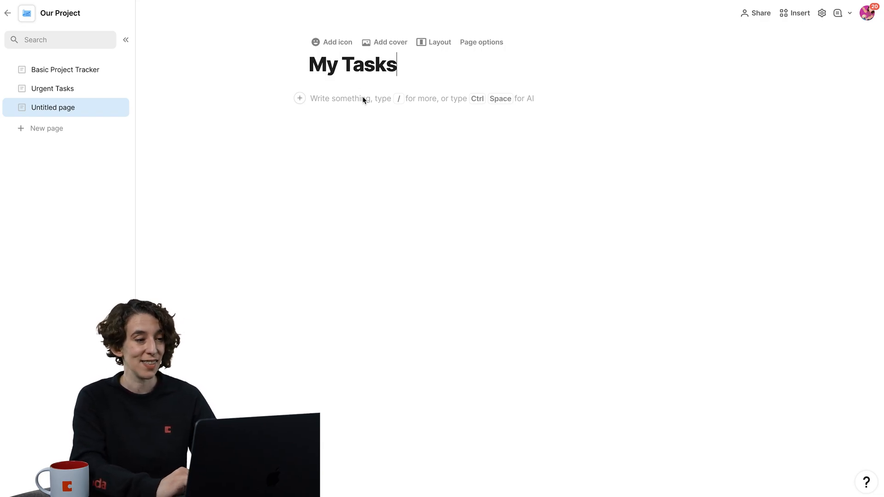
type("/")
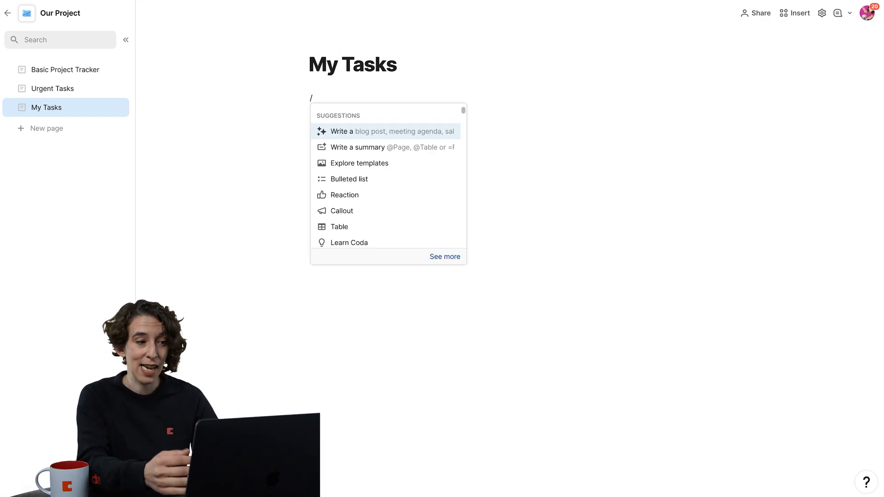
left_click(339, 227)
type("My Tasks")
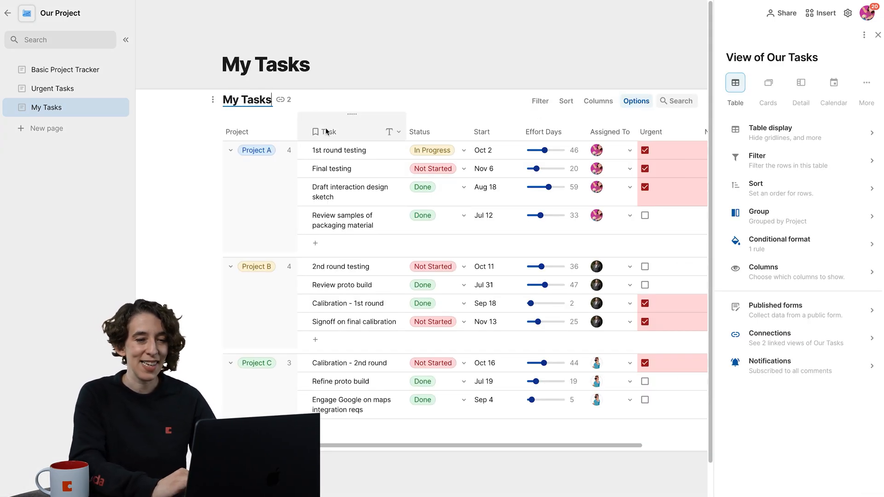
- Filter the My Tasks view by the Assigned To column
left_click(756, 155)
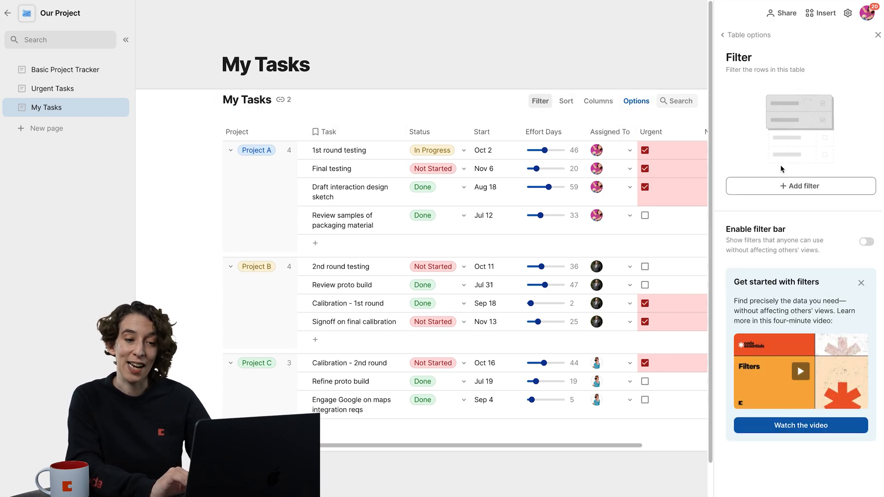
left_click(799, 186)
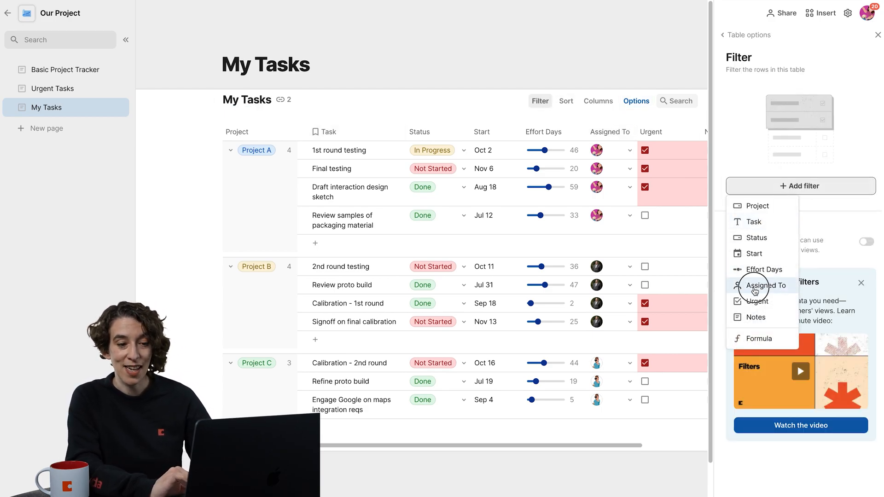
left_click(766, 285)
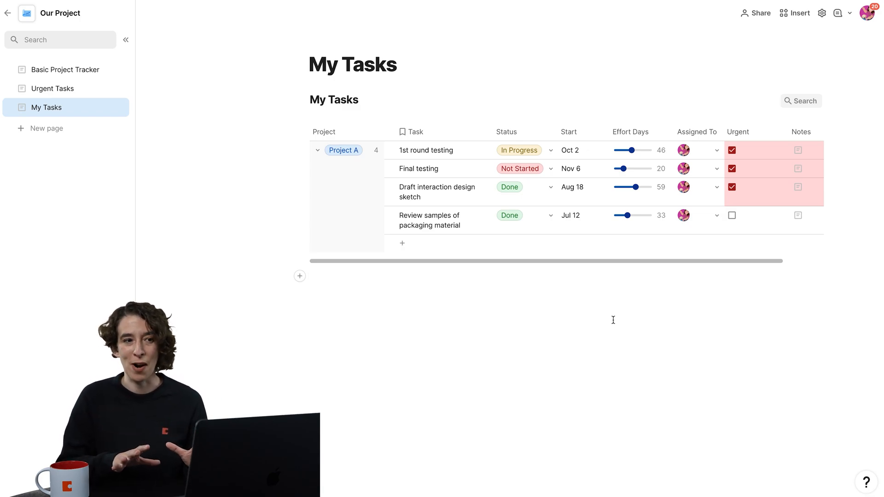
mouse_move(86, 66)
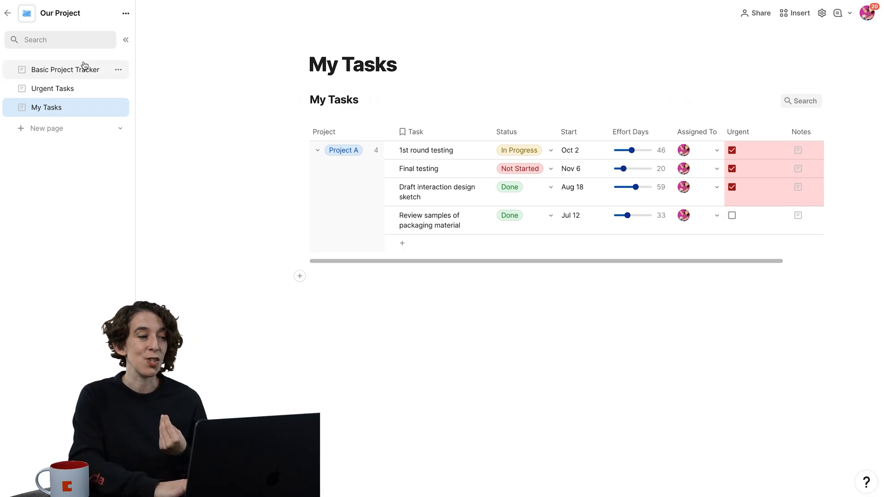
- Return to Basic Project Tracker, collapse the sidebar and show the Project column's actions
left_click(64, 70)
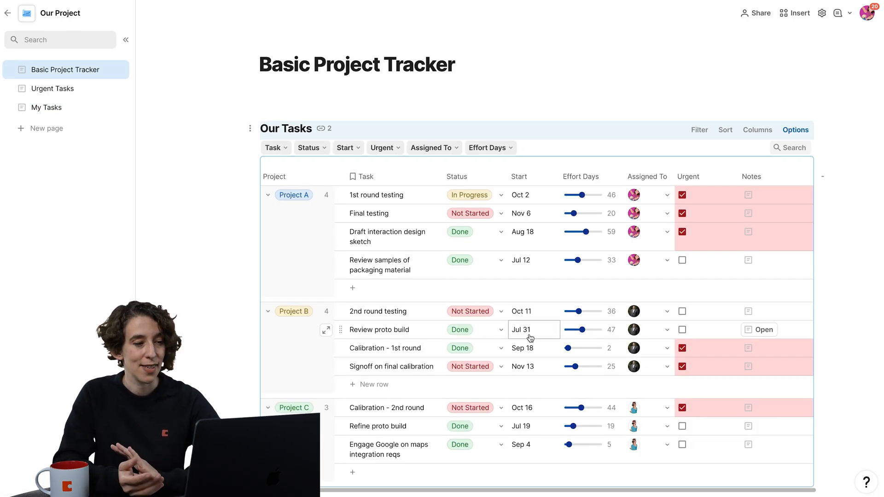
left_click(125, 39)
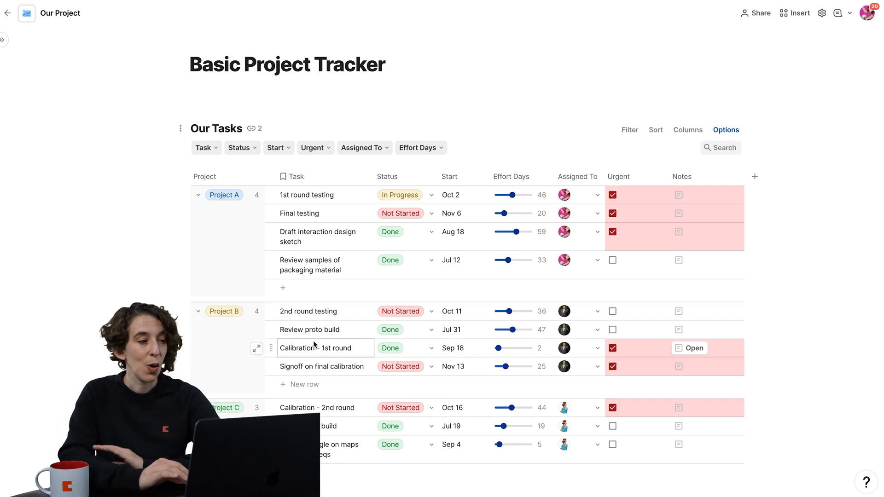
left_click(251, 175)
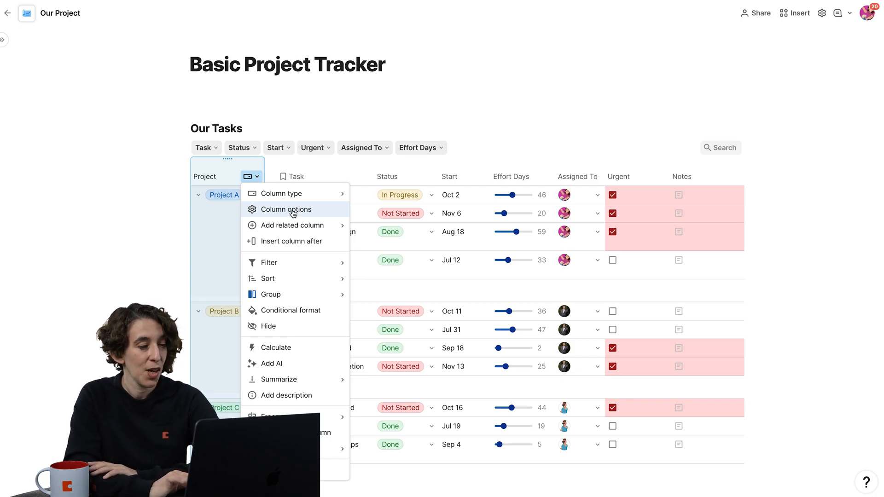
- Convert the Project column's choices into a new table named Project
left_click(285, 210)
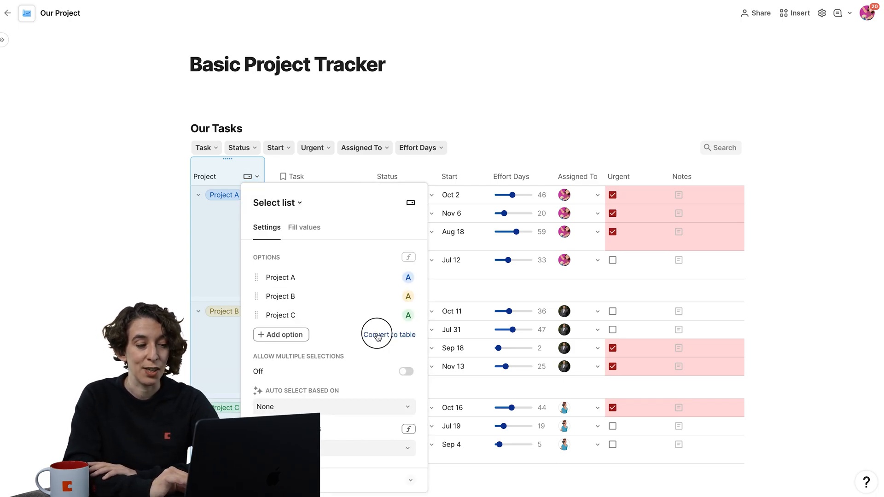
left_click(388, 335)
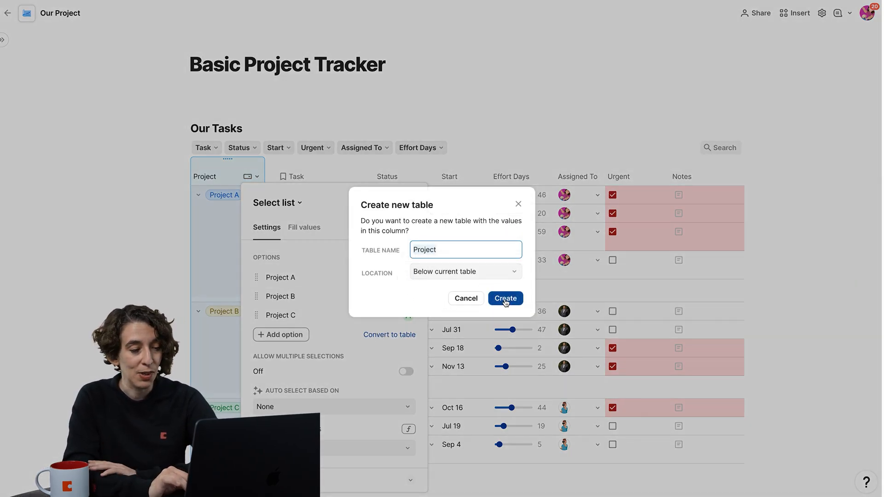
left_click(505, 299)
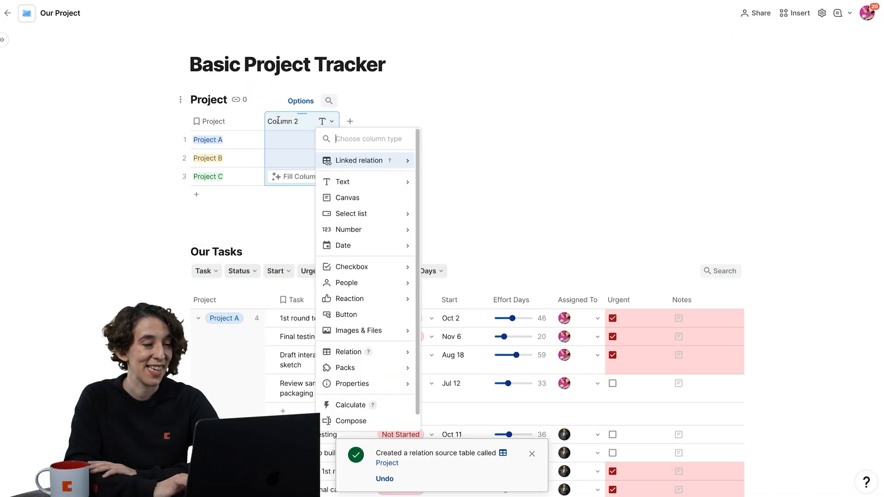
mouse_move(365, 161)
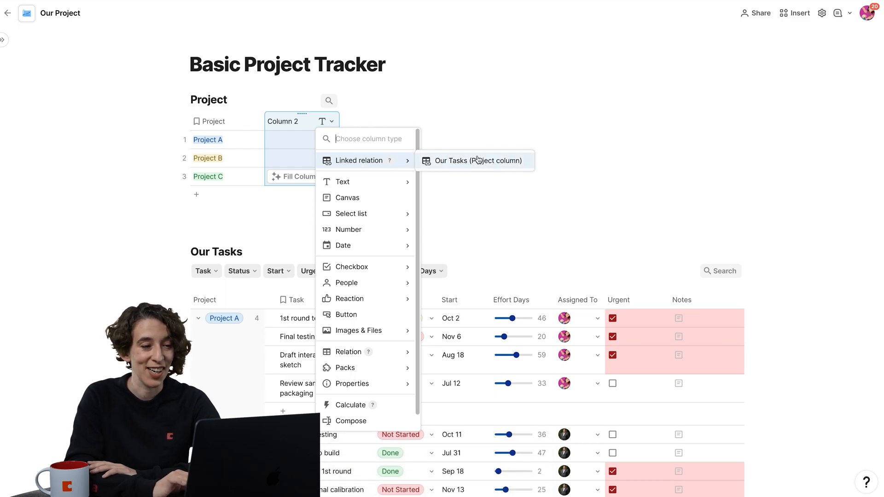
- Make Column 2 a linked relation listing each project's Our Tasks rows
left_click(475, 160)
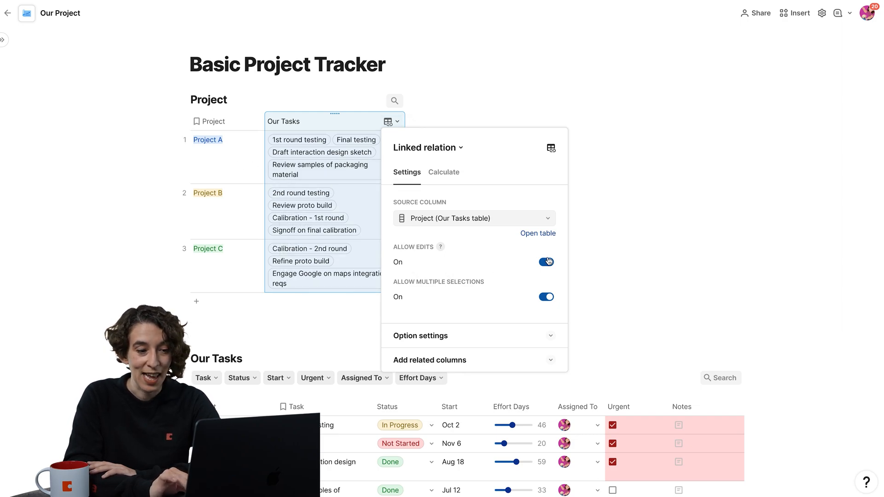
left_click(420, 335)
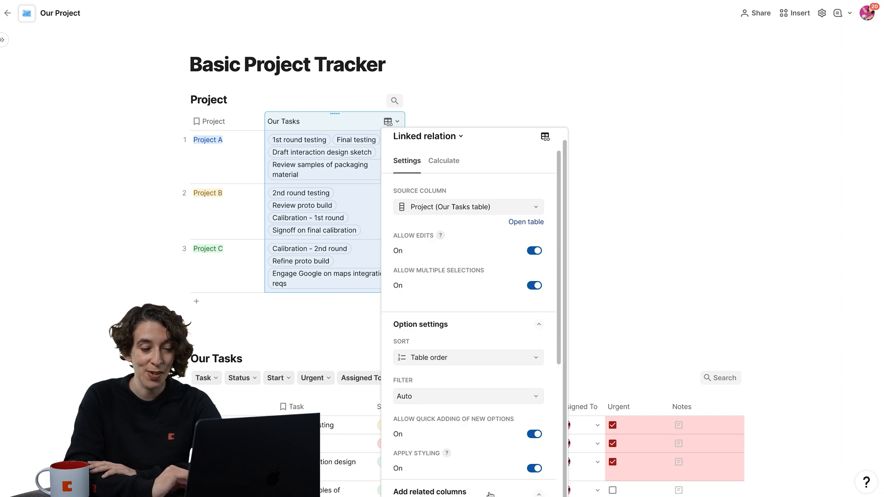
scroll("down", 3)
type("T")
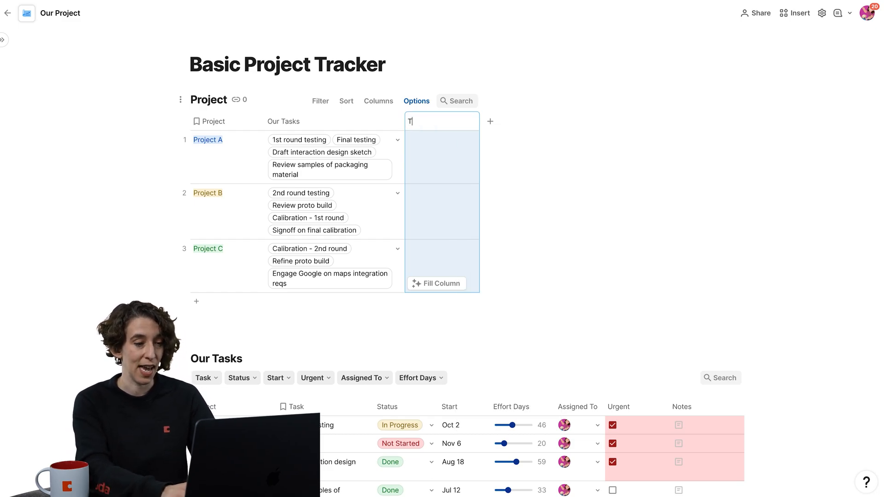
- Name the Total Tasks column and add a Completed Tasks column
type("otal Tasks")
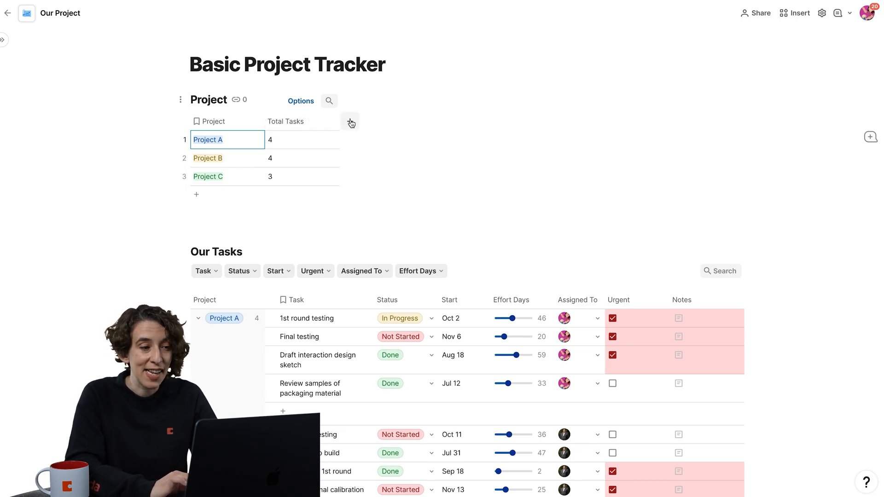
left_click(350, 121)
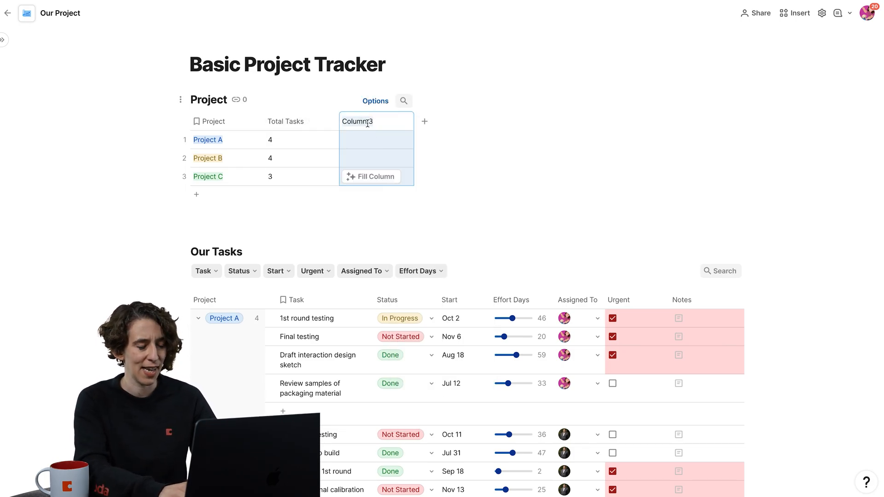
type("Completed Tas")
type("ou")
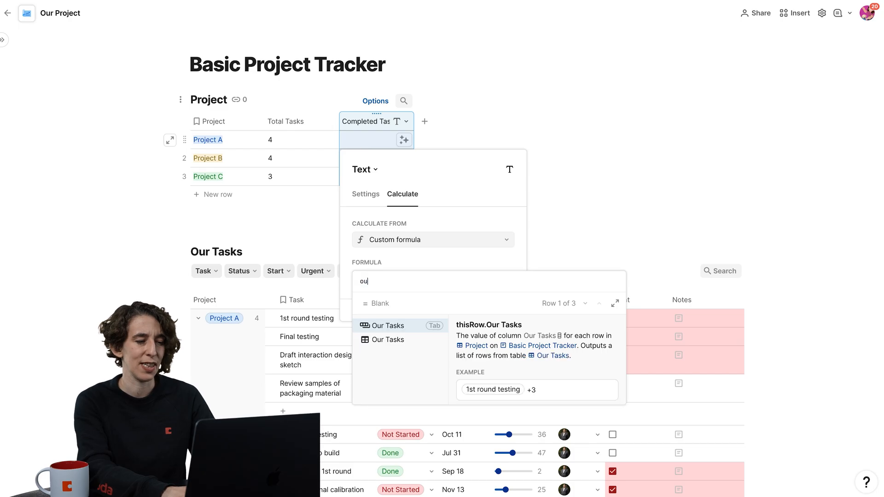
- Set Completed Tasks to Our Tasks.Filter(Status=Done AND Project=thisRow).Count()
type("Our Tasks.Task")
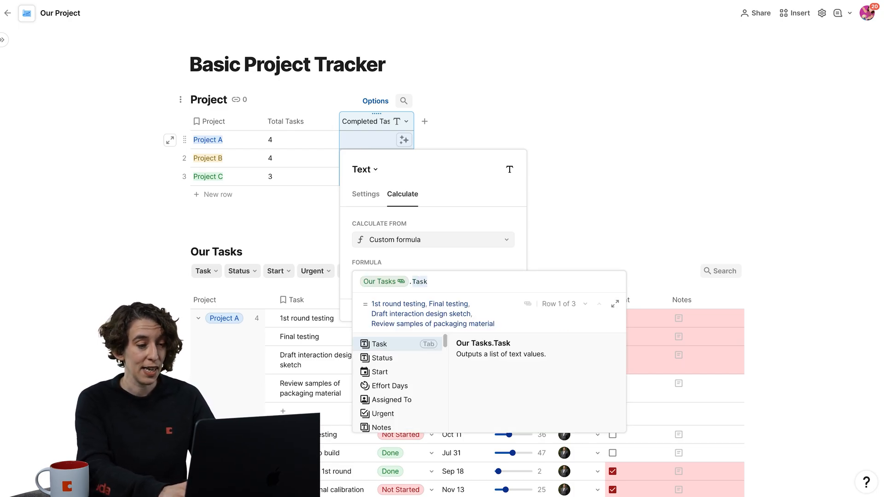
type("Our Tas")
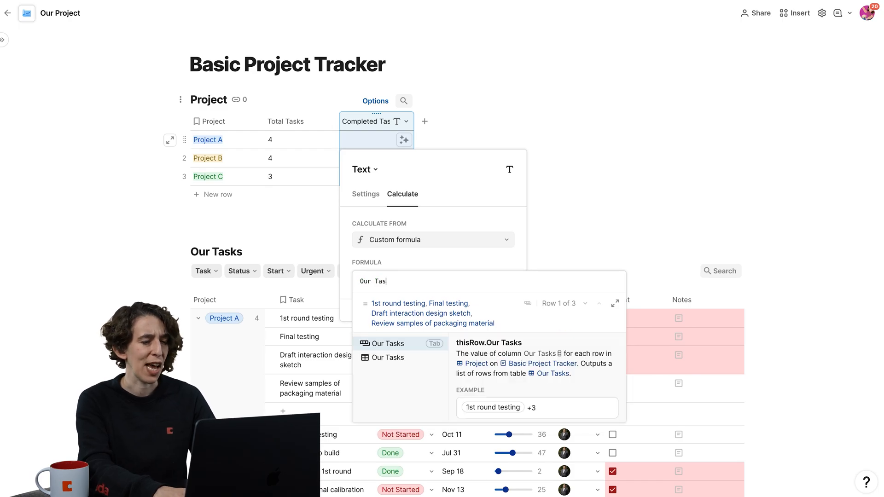
left_click(387, 343)
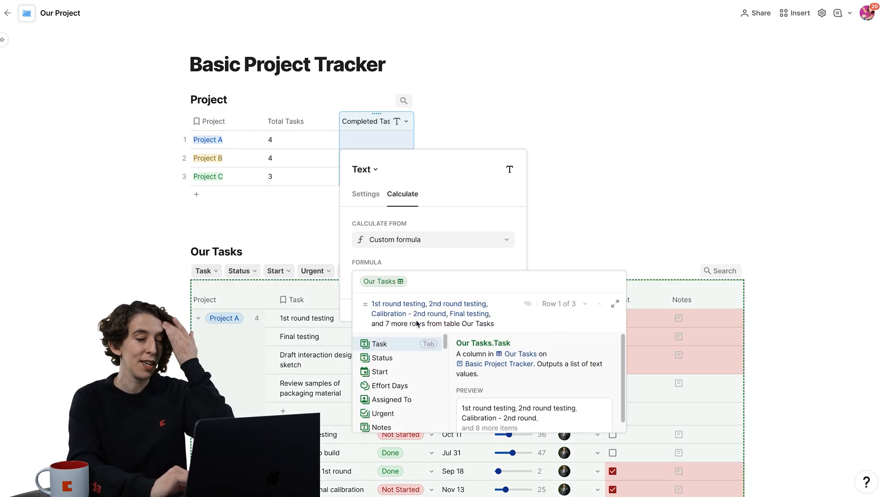
type(".filter()")
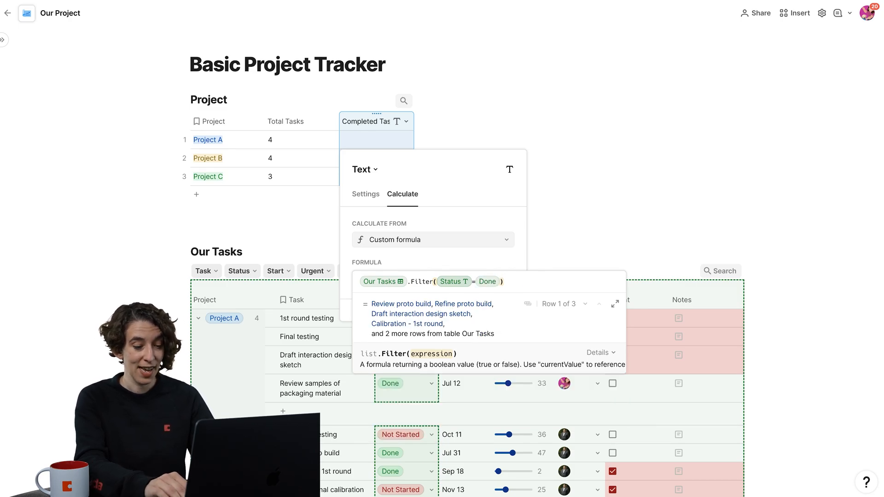
type("AND Project = thisRow")
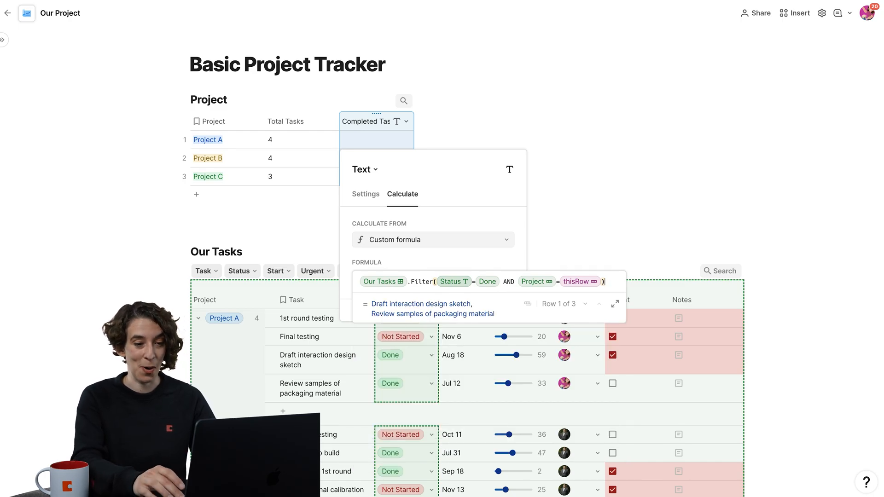
type(".count()")
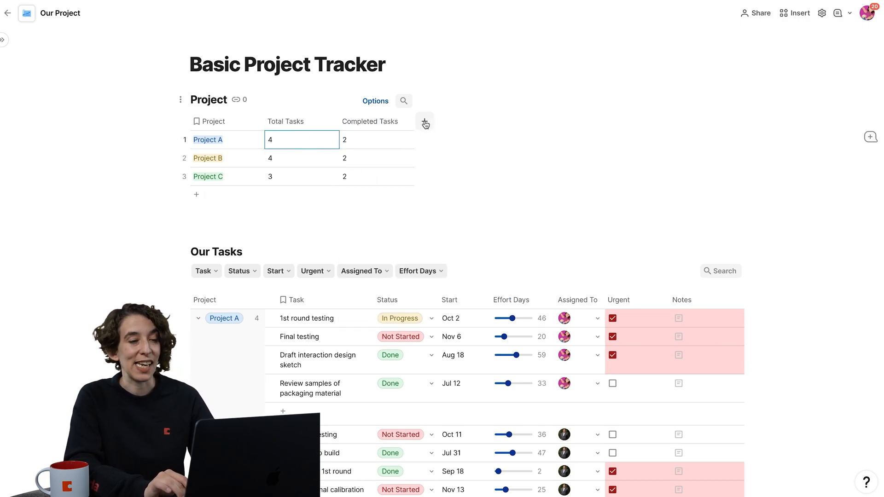
- Add a Number column formatted as a Progress bar to the Project table
left_click(424, 123)
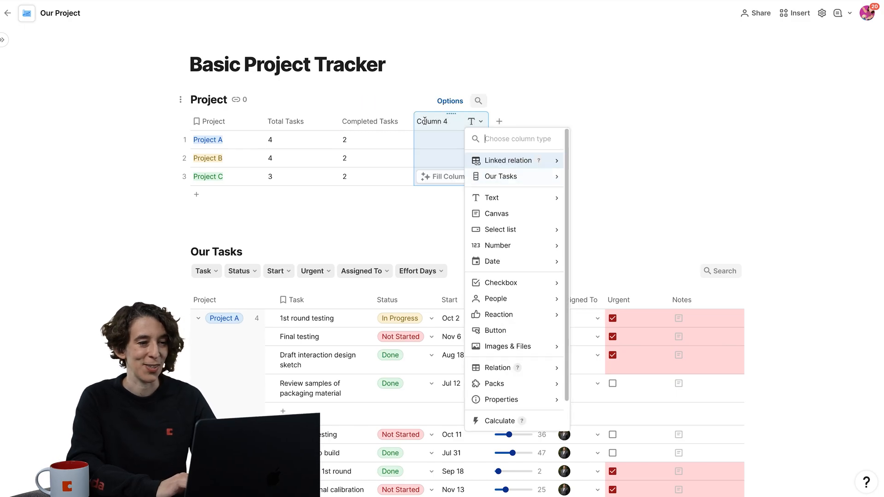
mouse_move(512, 176)
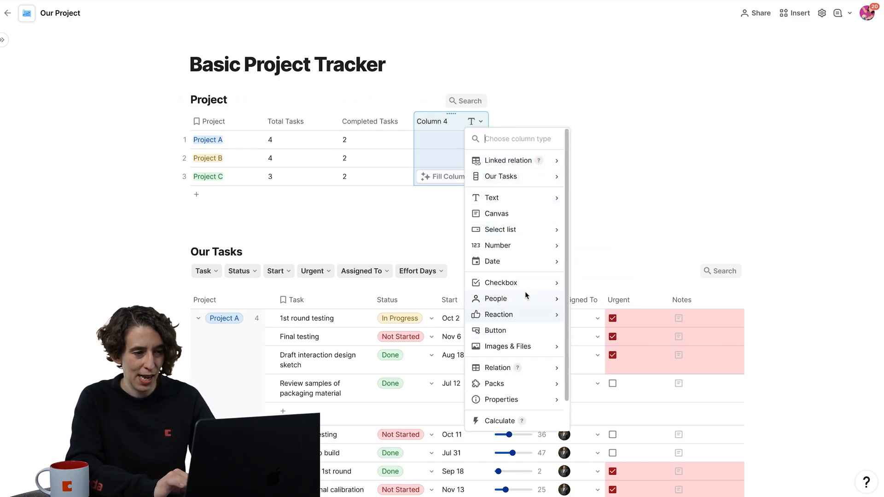
mouse_move(512, 245)
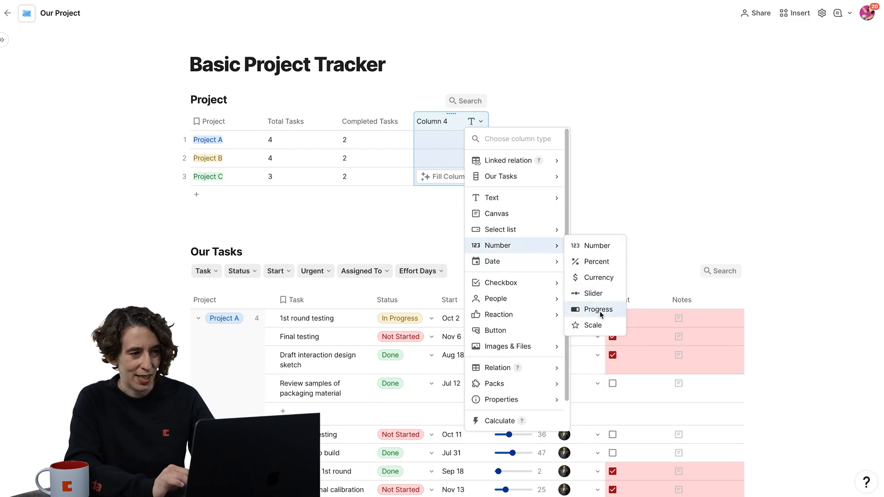
left_click(598, 309)
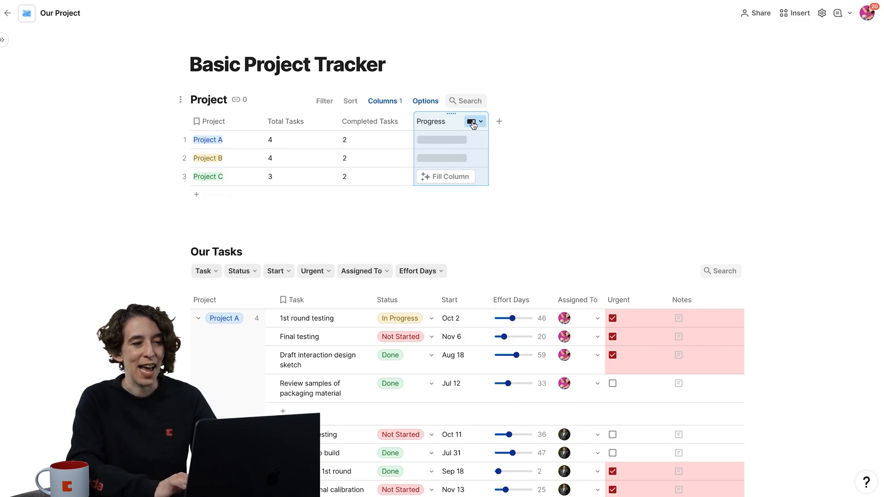
left_click(479, 121)
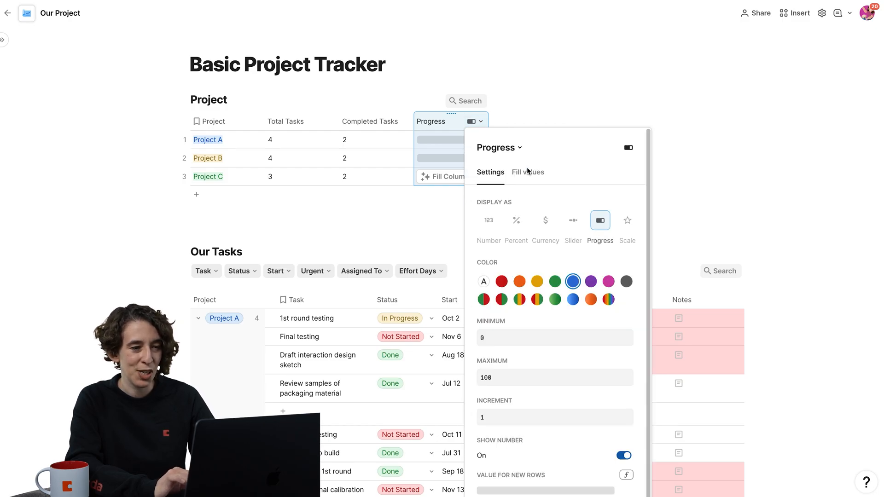
- Calculate Progress as Completed Tasks / Total Tasks via a custom formula
left_click(527, 173)
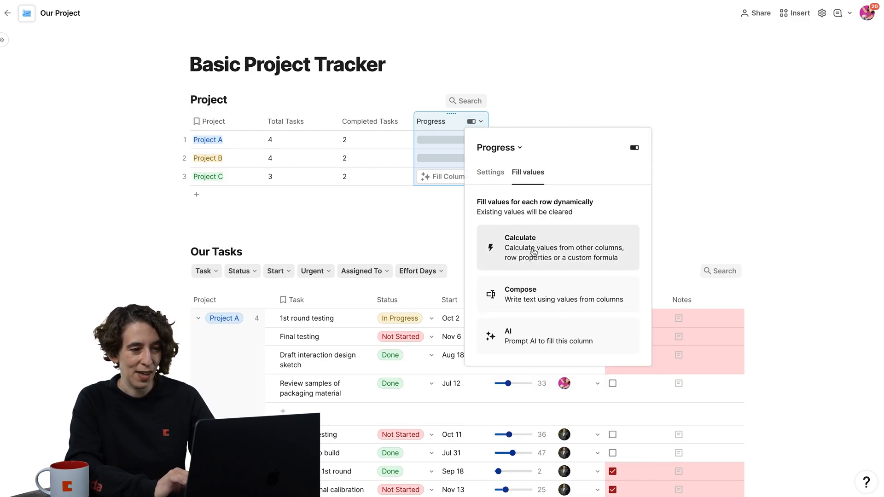
left_click(532, 247)
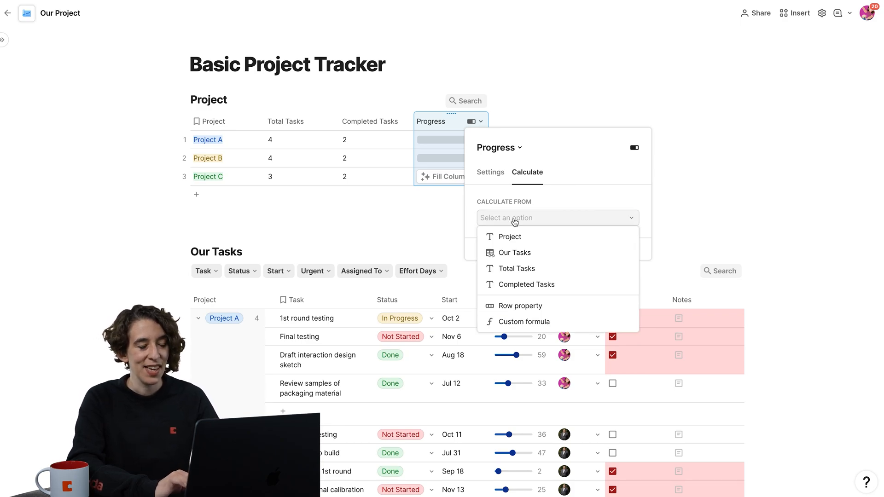
mouse_move(574, 243)
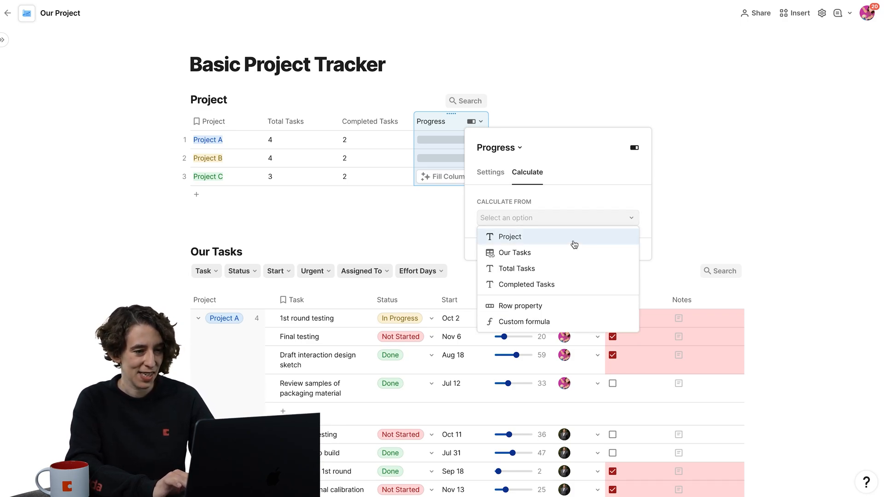
left_click(522, 323)
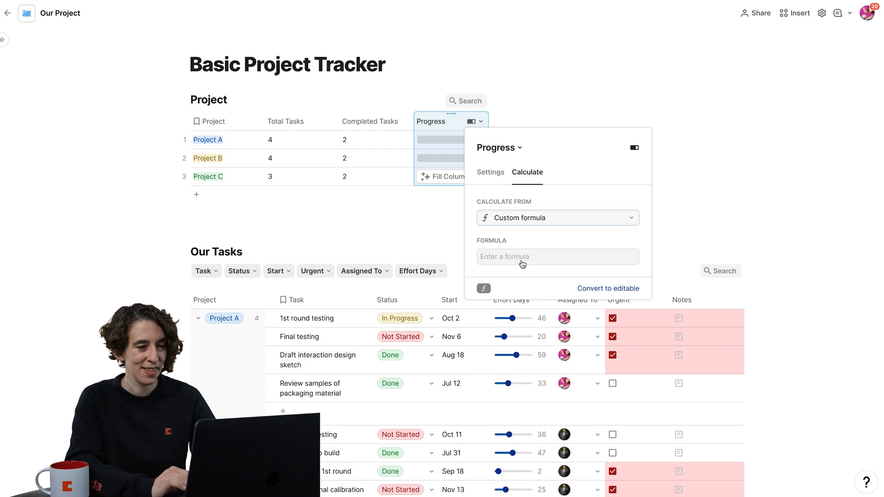
type("completed Tasks")
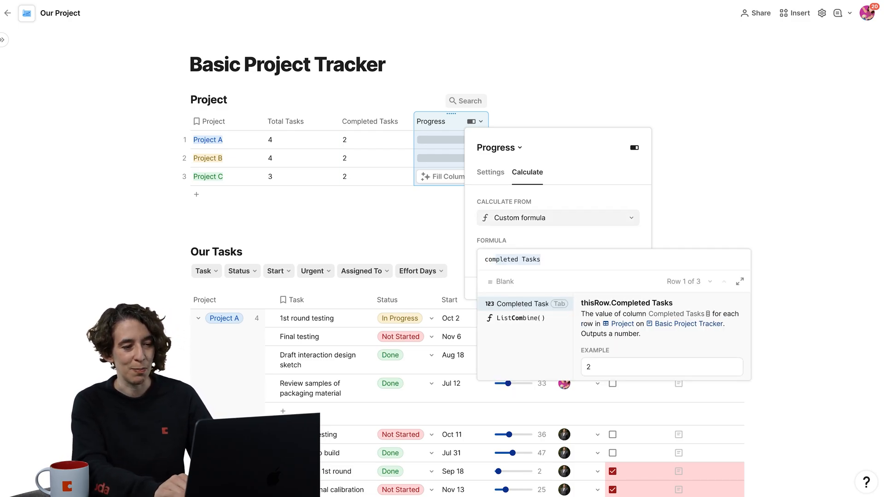
type("Completed Tasks / Total Tasks")
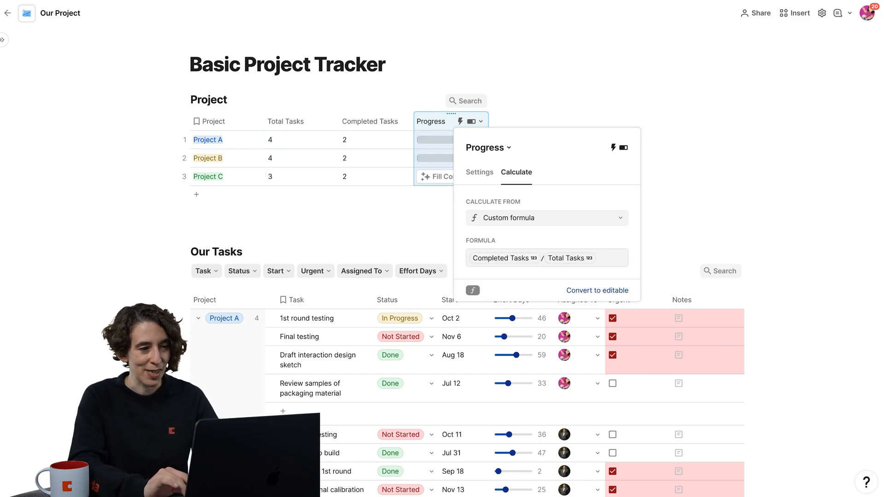
left_click(478, 173)
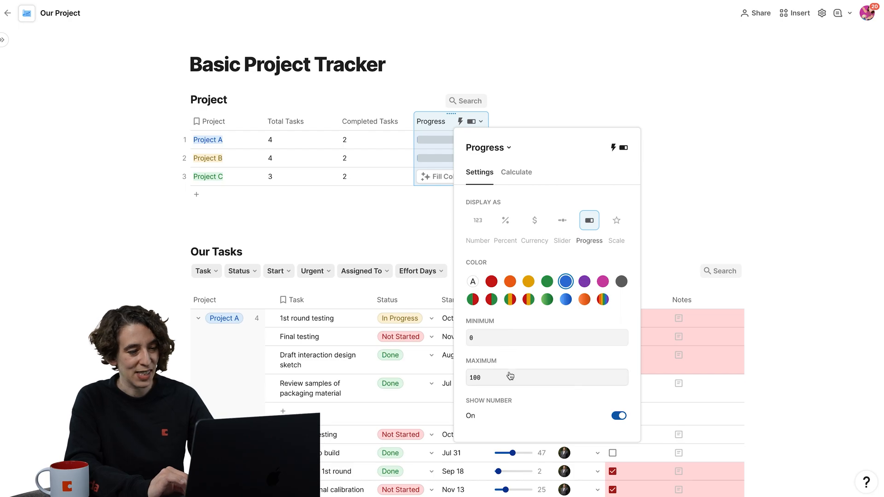
mouse_move(507, 261)
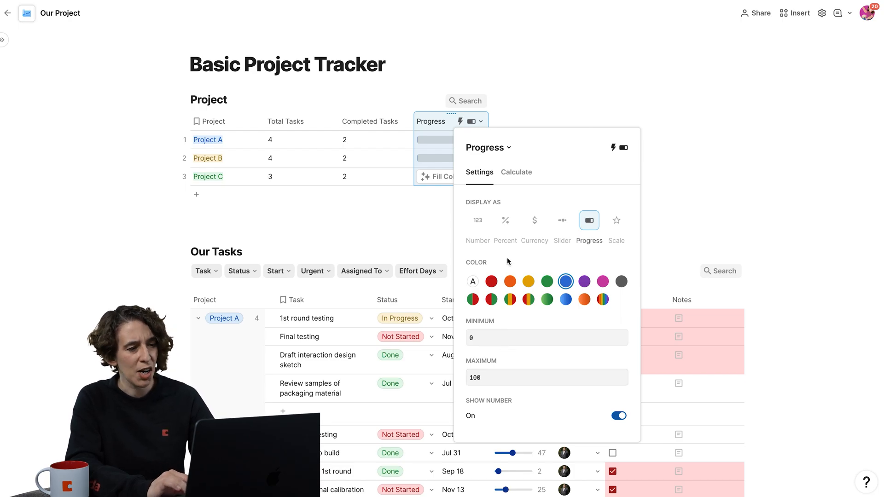
- Multiply the Progress formula by 100 so bars read 50, 50 and 66.67
left_click(516, 172)
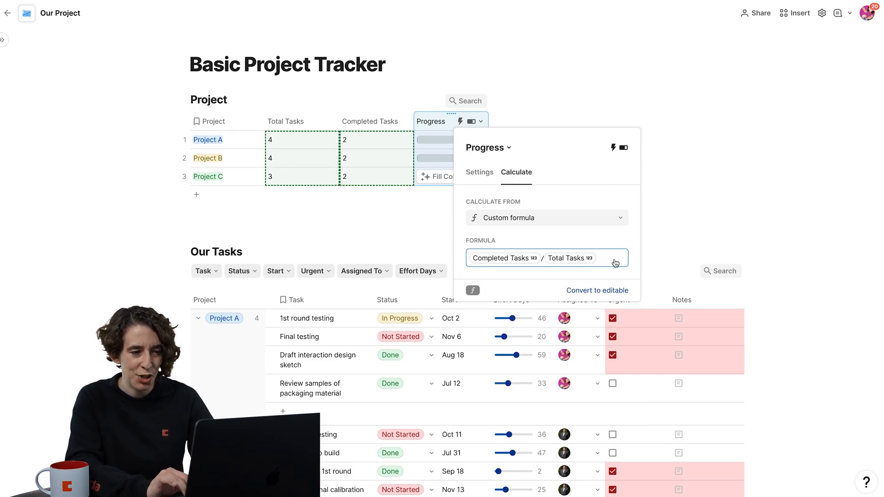
left_click(615, 261)
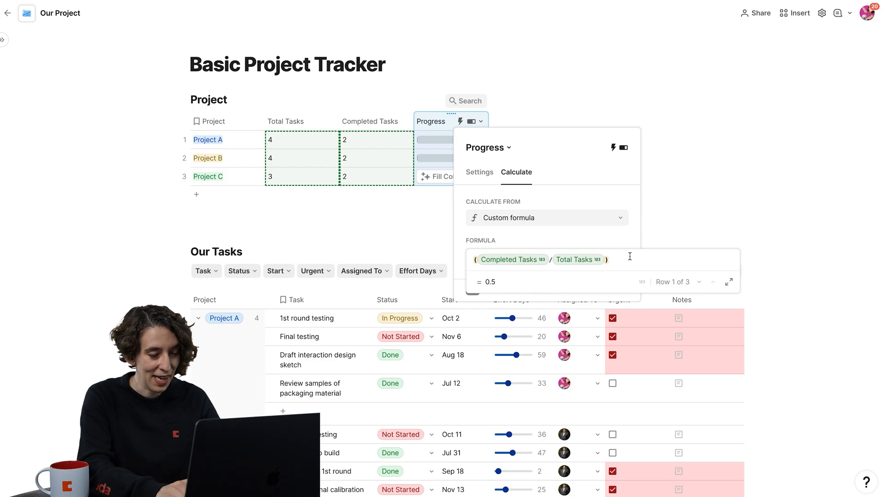
type("*100")
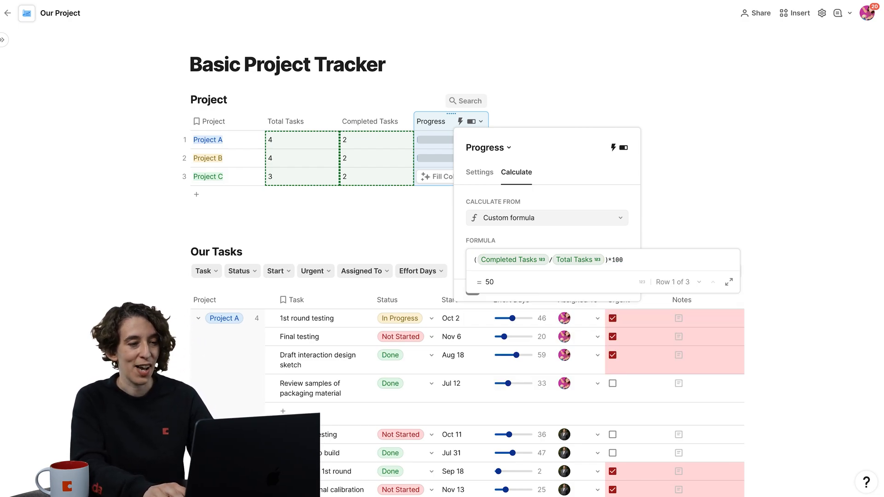
left_click(457, 206)
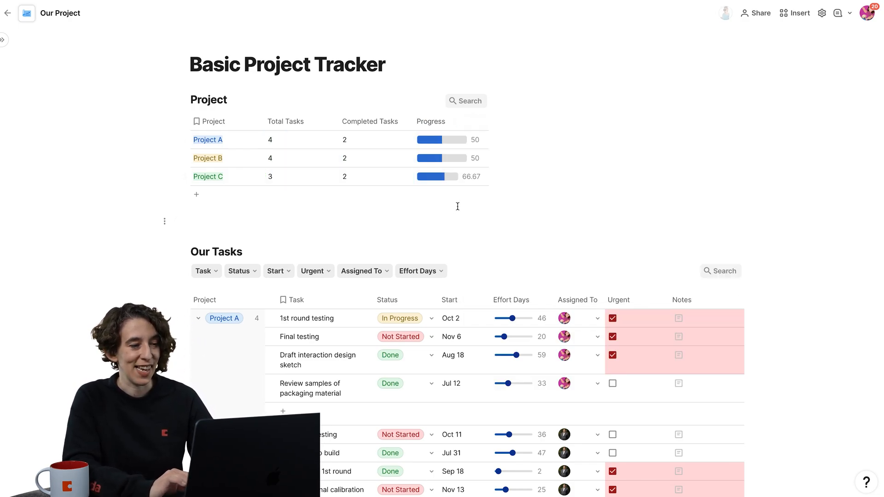